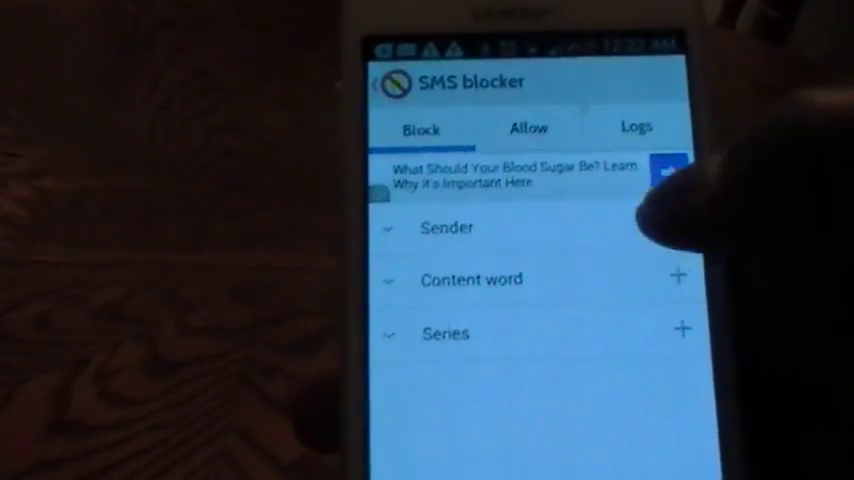
- On the Block tab, open the 'Add Sender from' dialog via the + beside Sender
{"action": "left_click", "coordinate": [678, 228]}
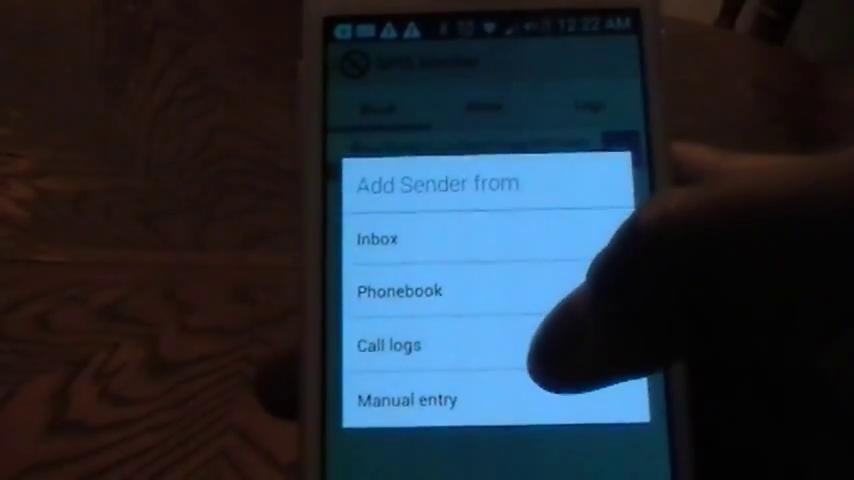